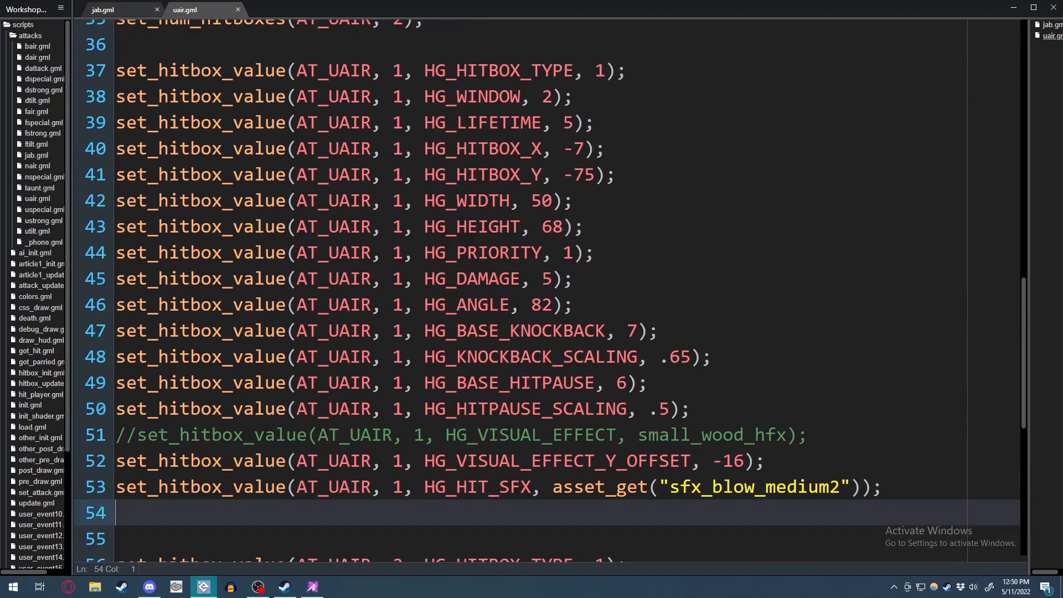
# Write set_hitbox_value(AT_UAIR, 1, HG_HITBOX_GROUP, 1); on line 54, autocompleting the constants.
pyautogui.write('set_hitbox_value(')
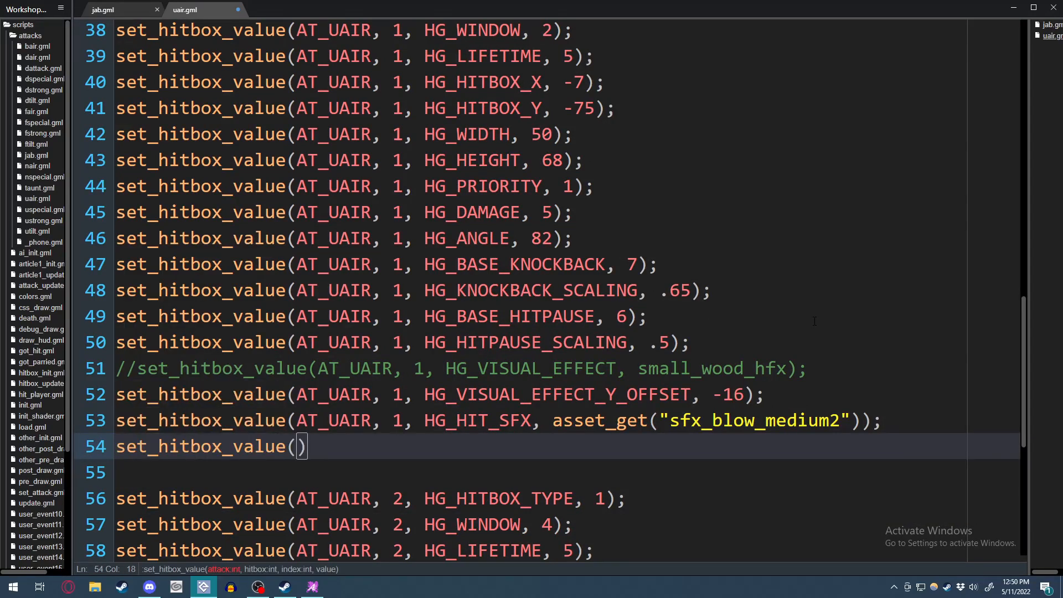
pyautogui.write('AT_U')
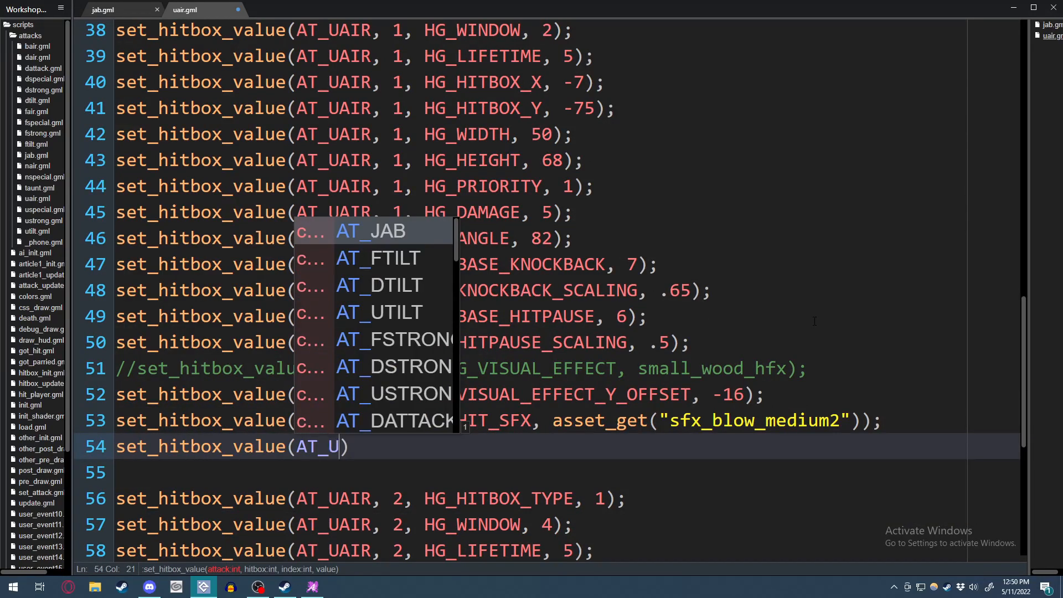
pyautogui.write('AIR,')
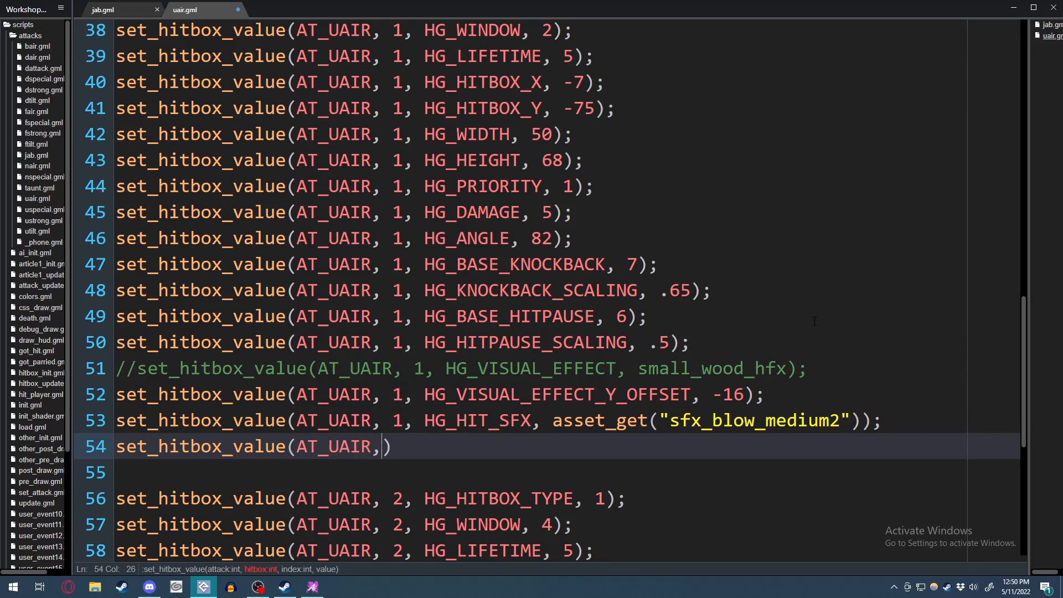
pyautogui.write('1,')
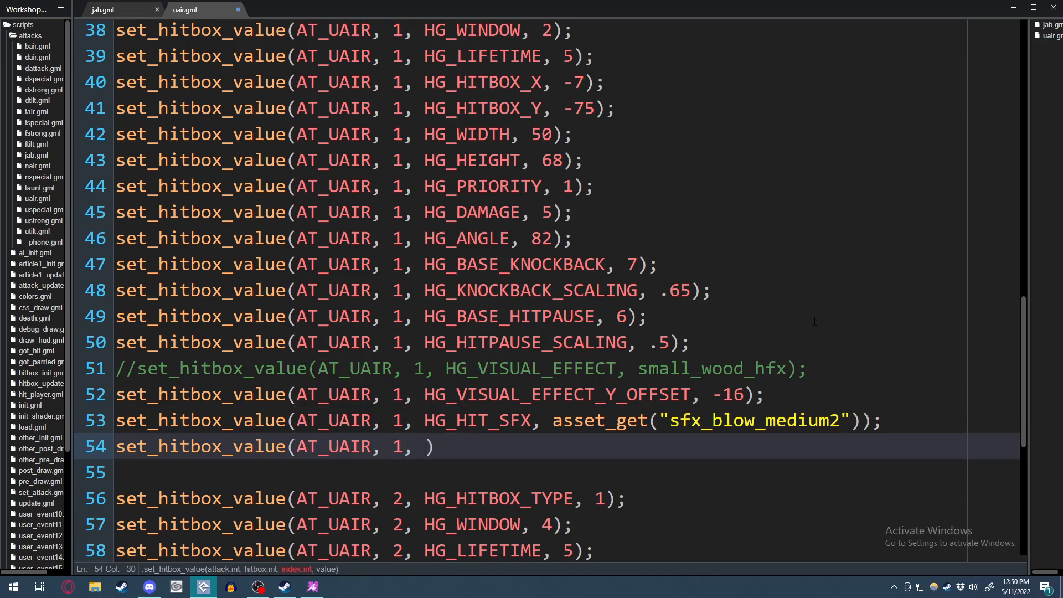
pyautogui.write('HG_HITBOX_GROUP,')
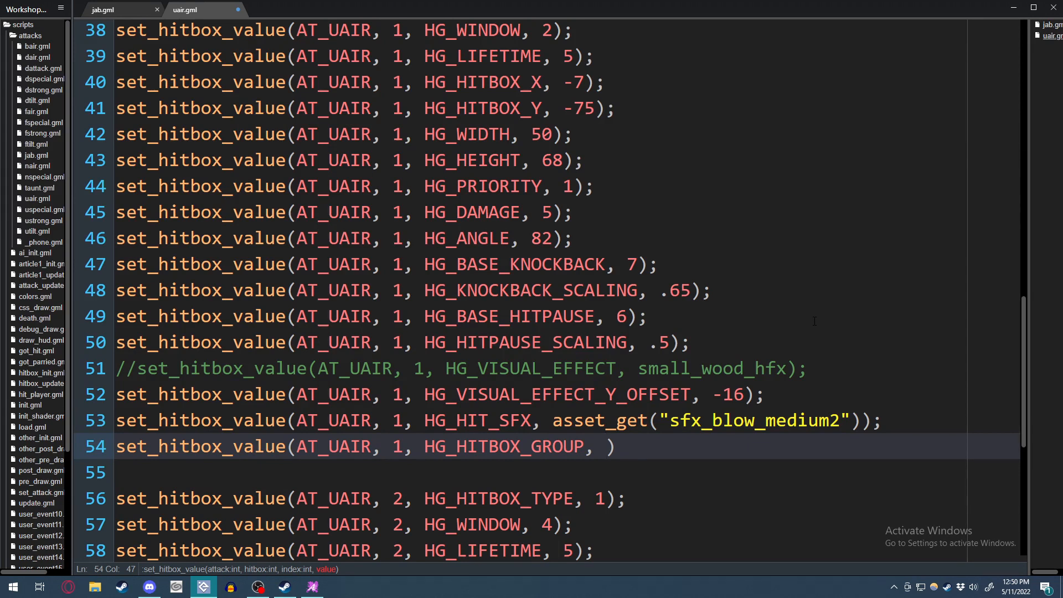
pyautogui.write('1')
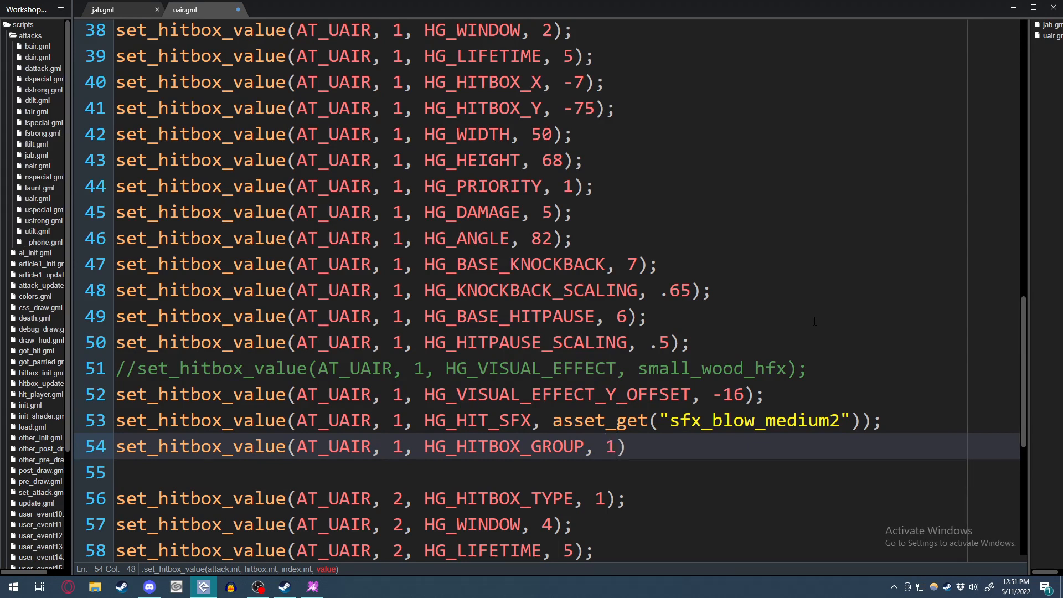
pyautogui.write(';')
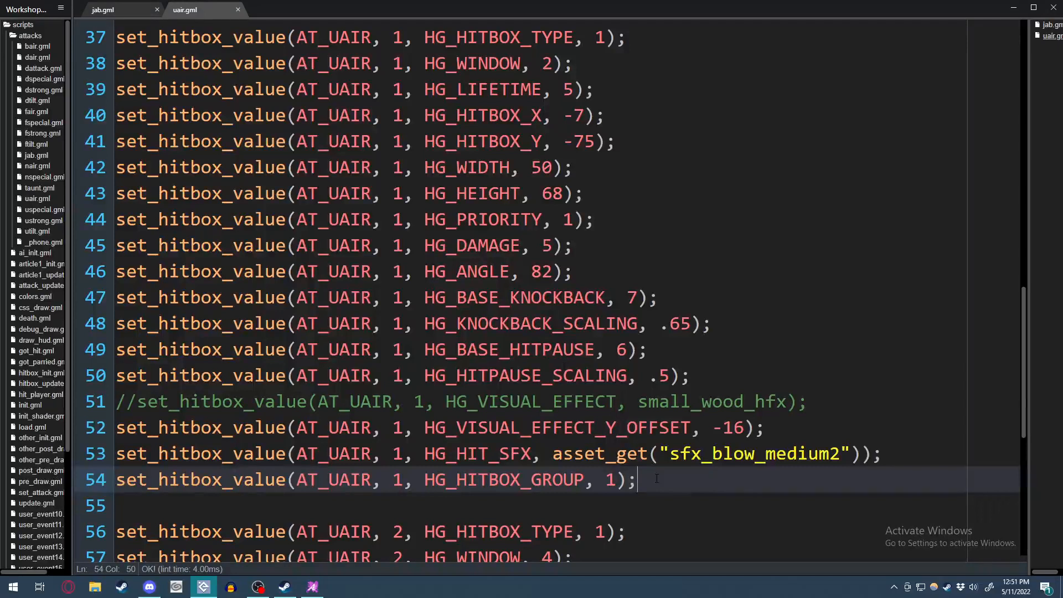
pyautogui.scroll(-3)
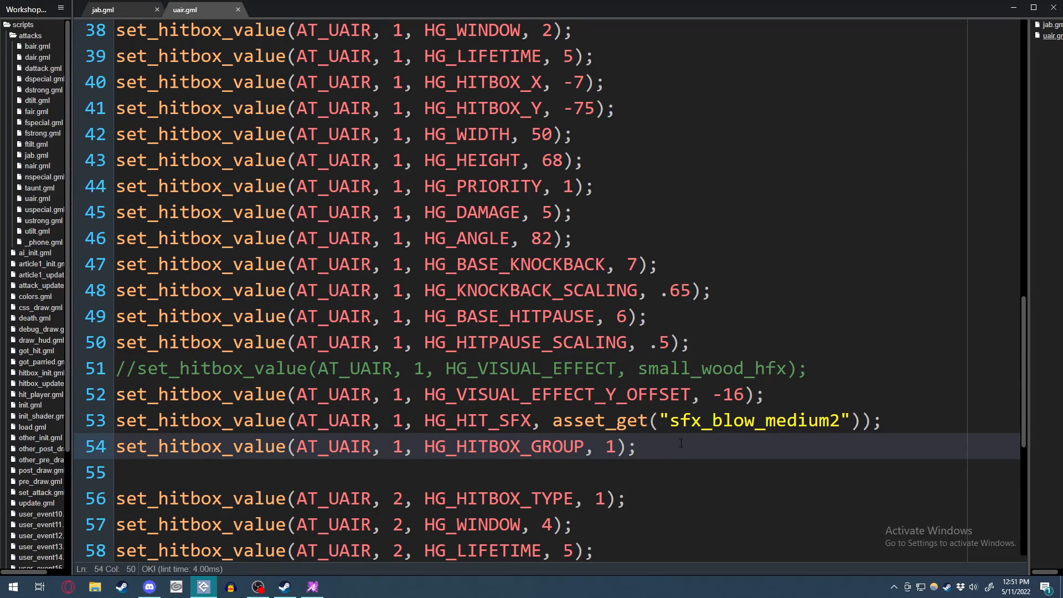
pyautogui.doubleClick(505, 446)
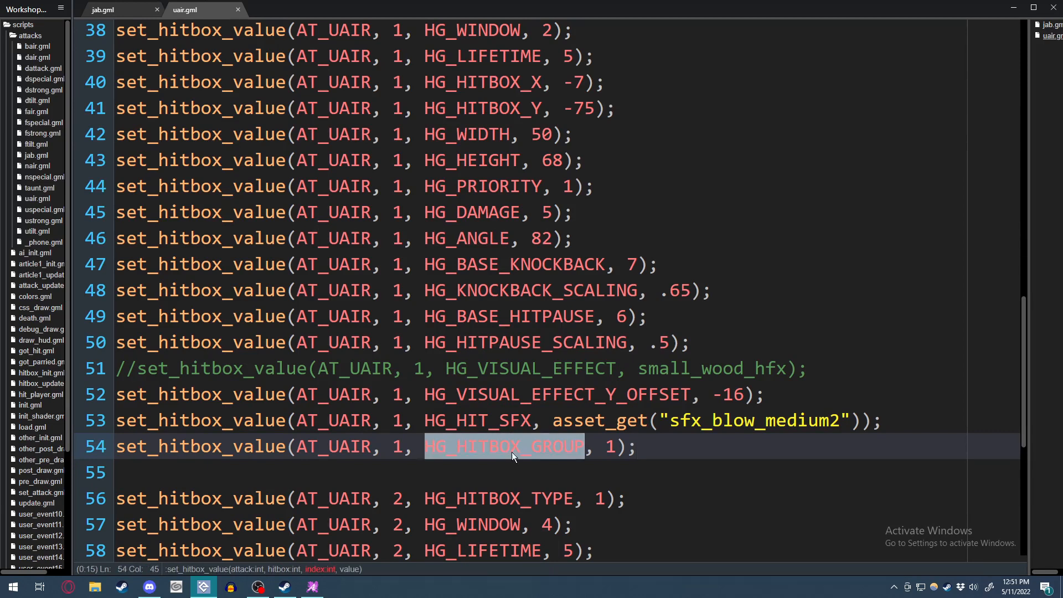
pyautogui.click(638, 446)
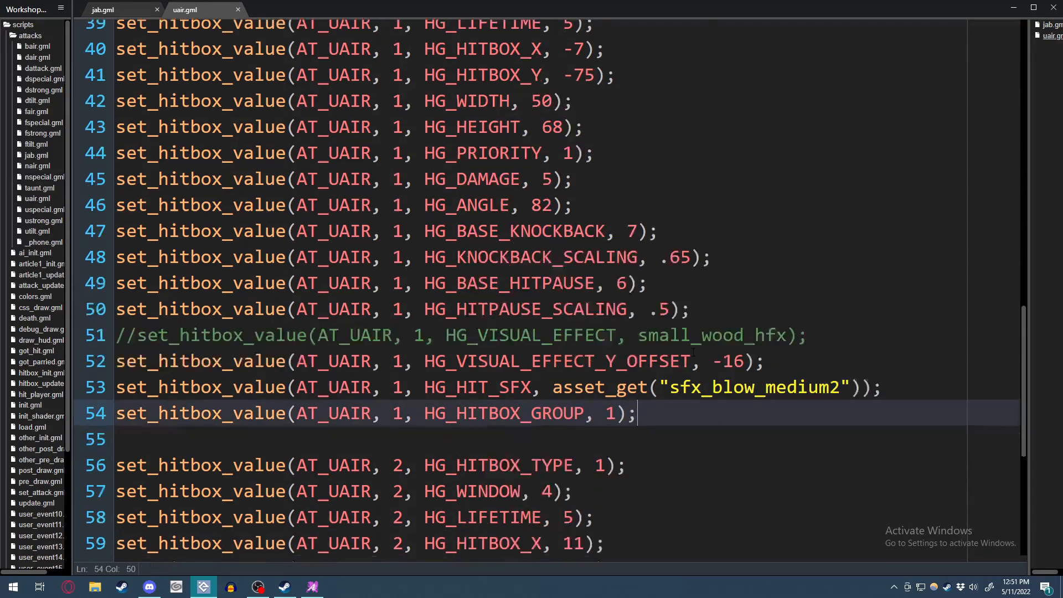
# Add set_hitbox_value(AT_UAIR, 1, HG_HITBOX_GROUP, 1); after the second hitbox's definitions near line 73.
pyautogui.scroll(-3)
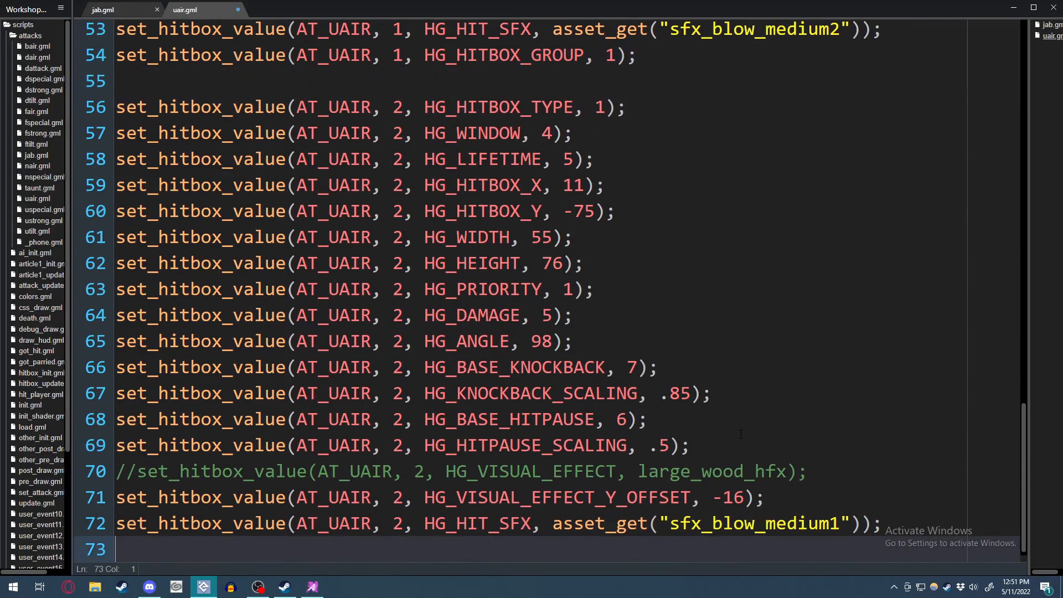
pyautogui.write('set_hitbox_value(AT_UAIR, 1, HG_HITBOX_GROUP, 1);')
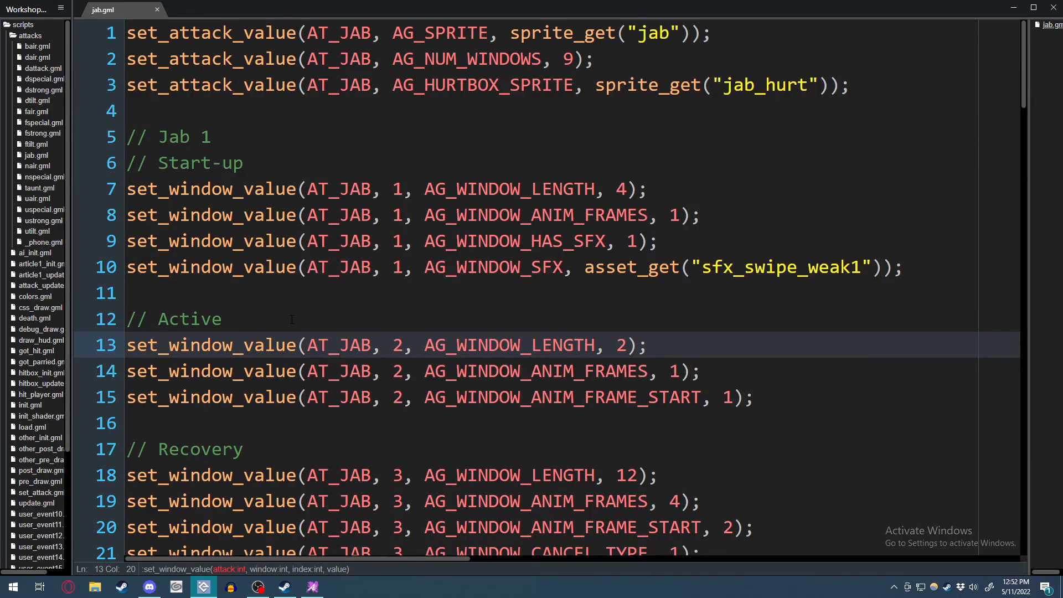
pyautogui.scroll(-3)
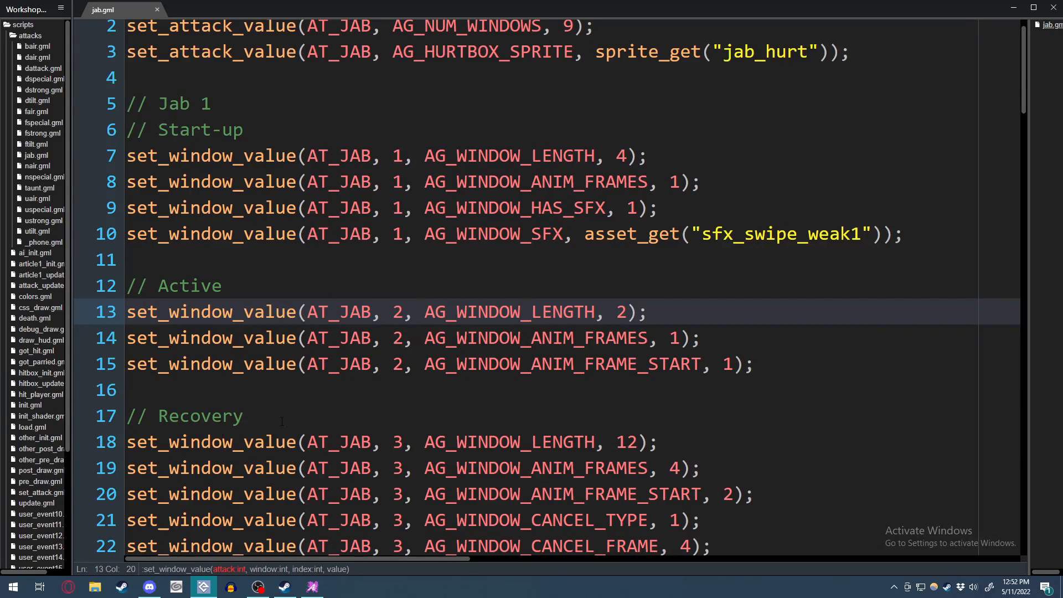
pyautogui.scroll(-3)
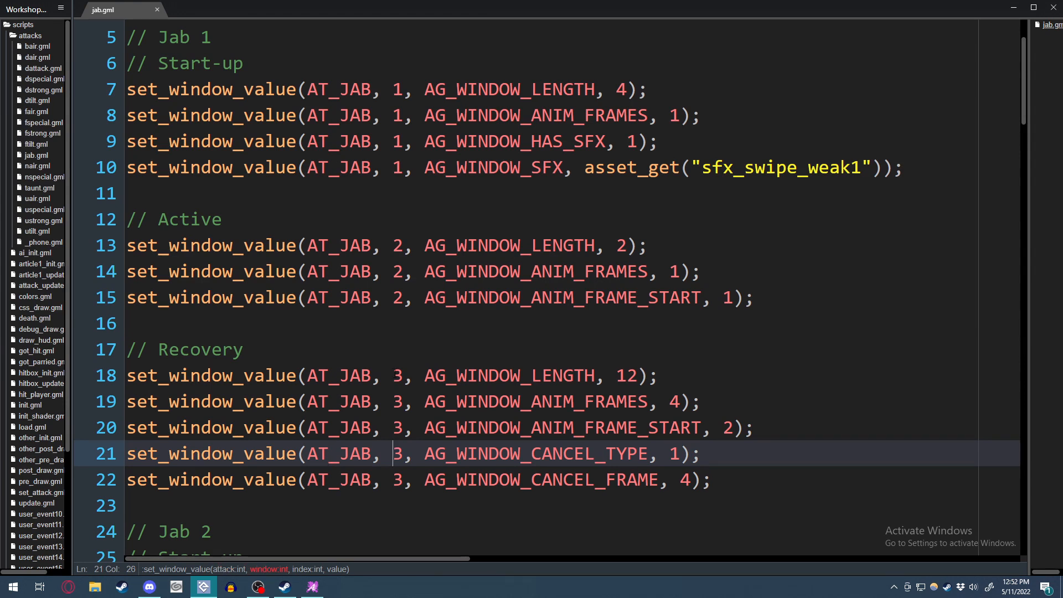
pyautogui.click(478, 454)
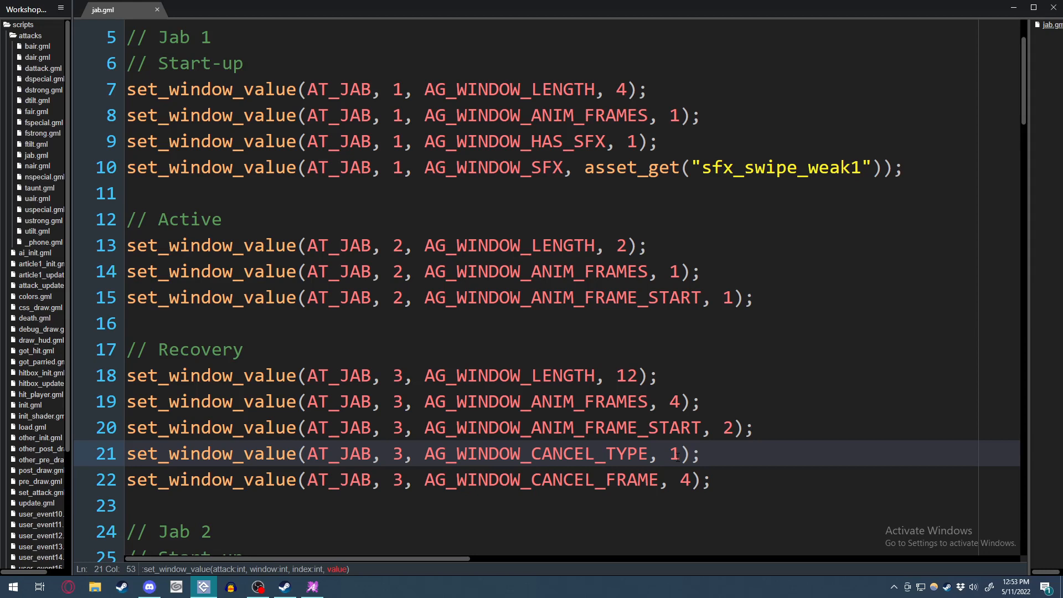
pyautogui.moveTo(719, 349)
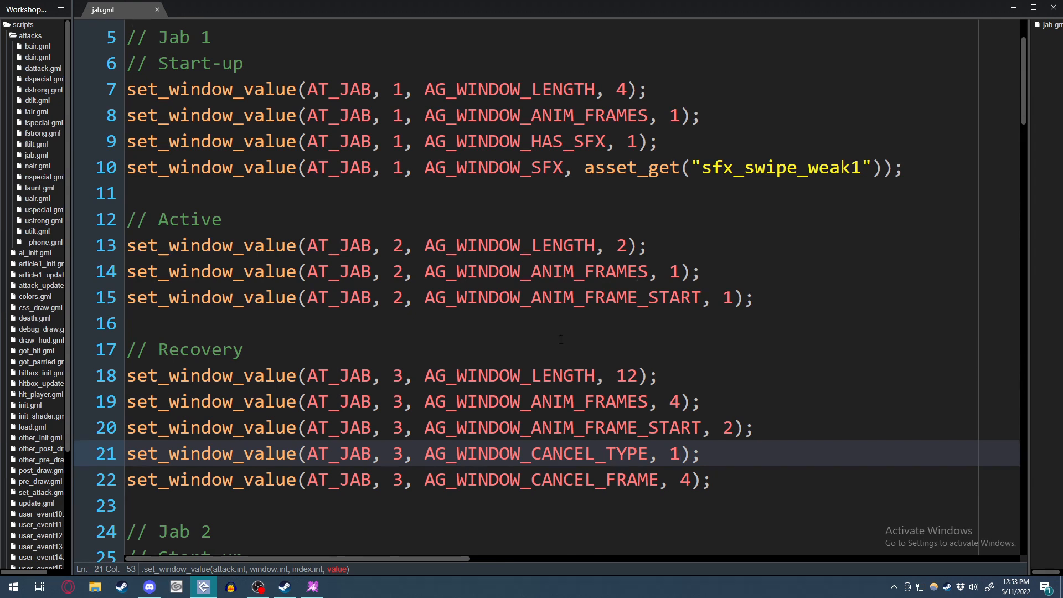
pyautogui.scroll(-3)
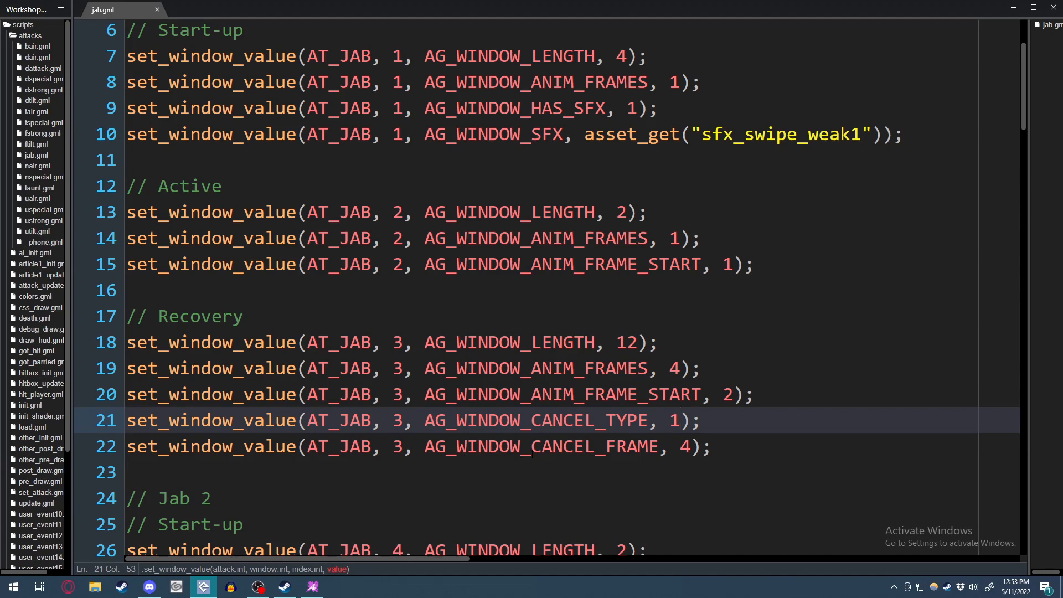
pyautogui.click(583, 446)
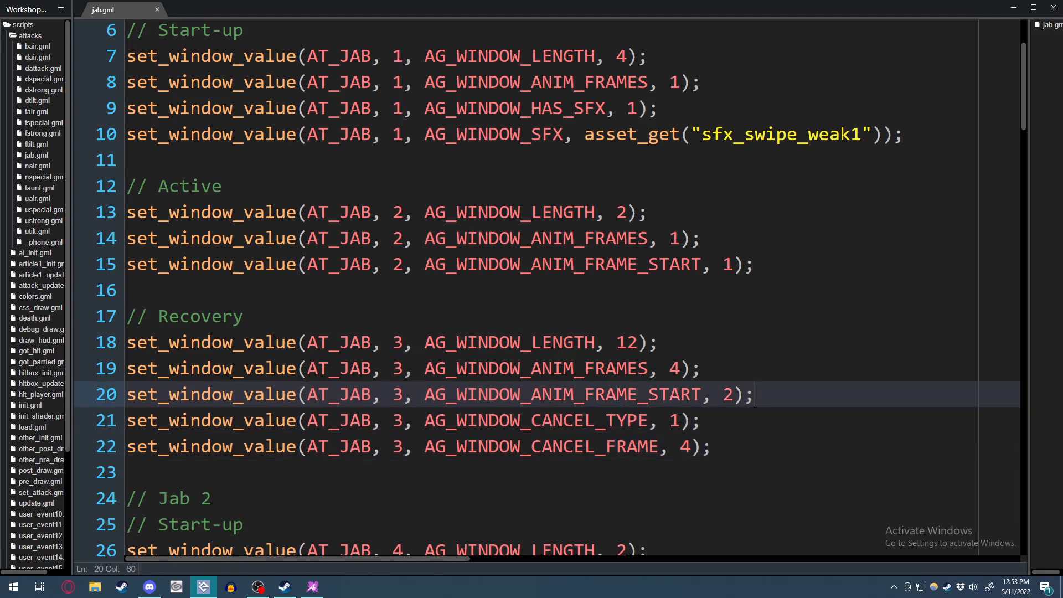
pyautogui.click(670, 421)
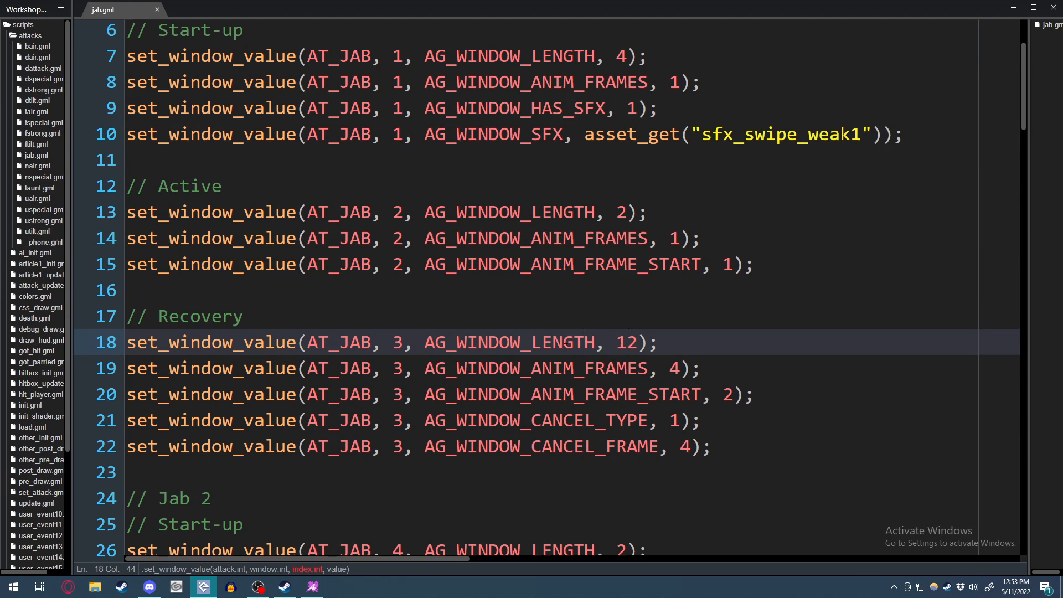
# Bring up attack_update.gml from the file tree, then return to the jab.gml script.
pyautogui.scroll(-3)
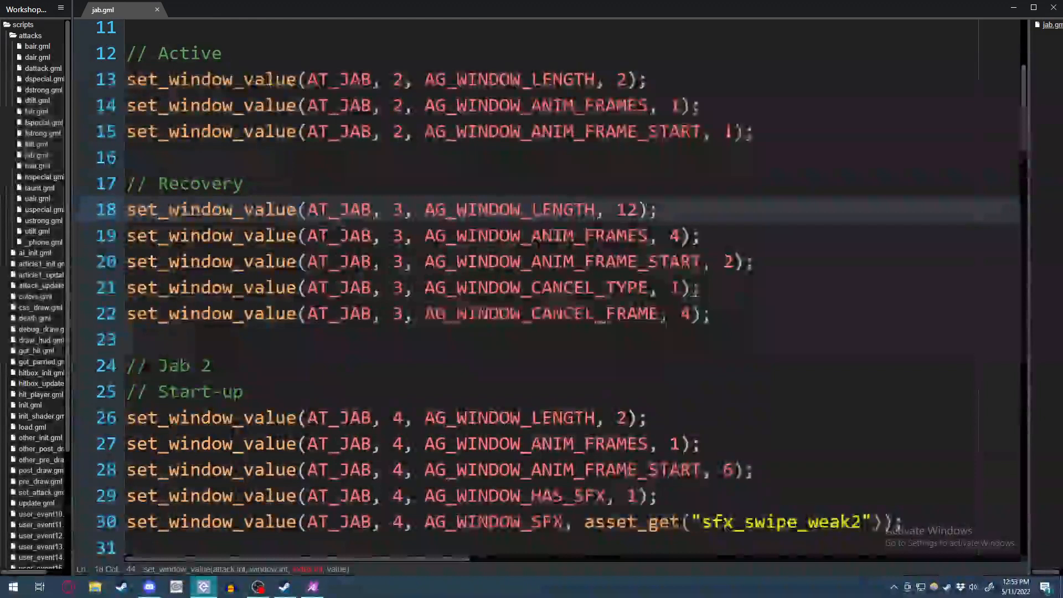
pyautogui.scroll(-3)
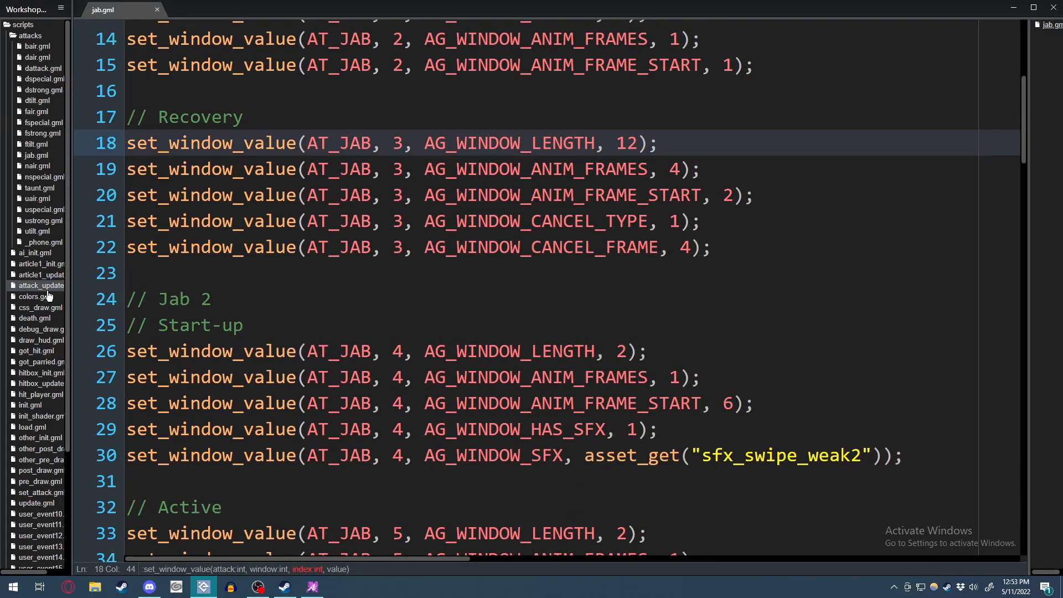
pyautogui.click(40, 286)
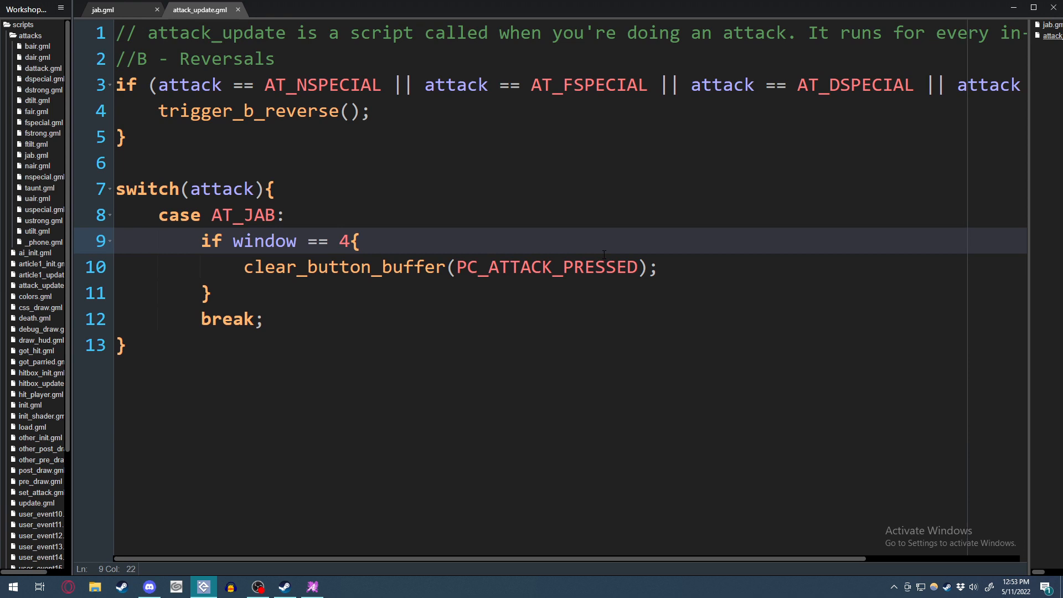
pyautogui.click(101, 10)
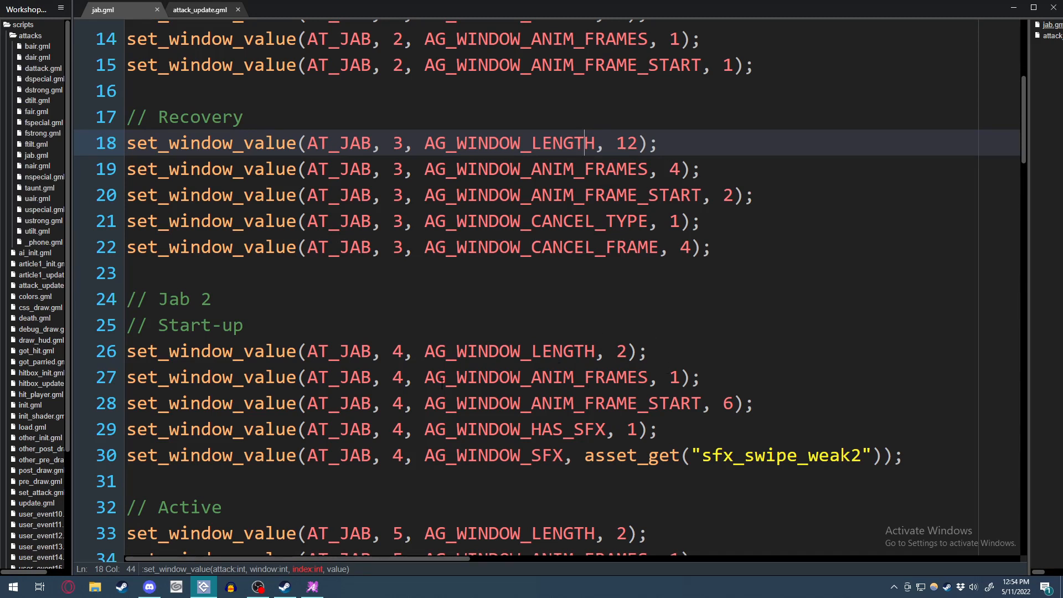
pyautogui.scroll(-3)
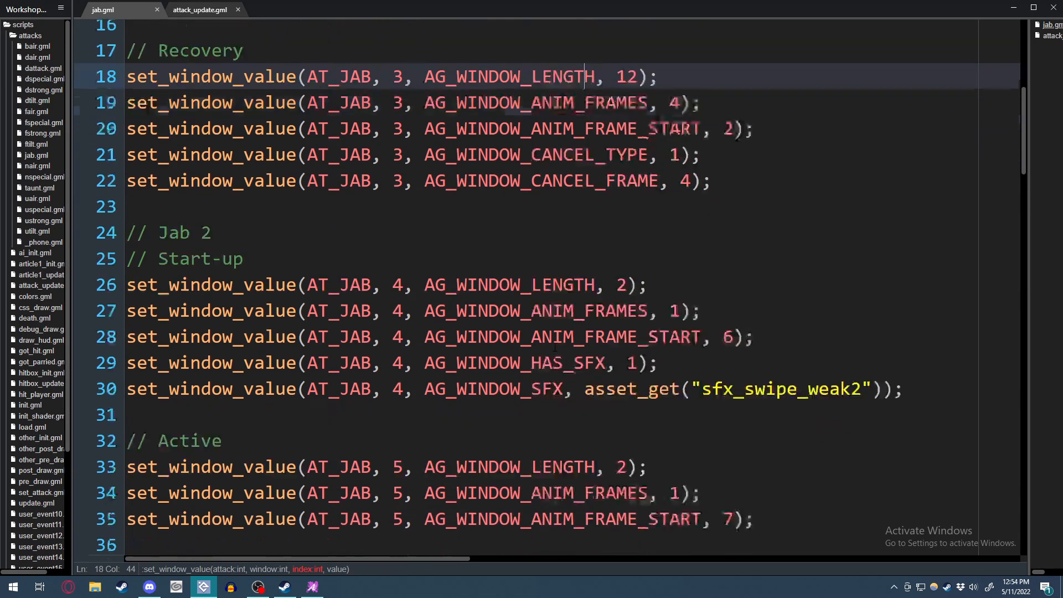
pyautogui.scroll(-3)
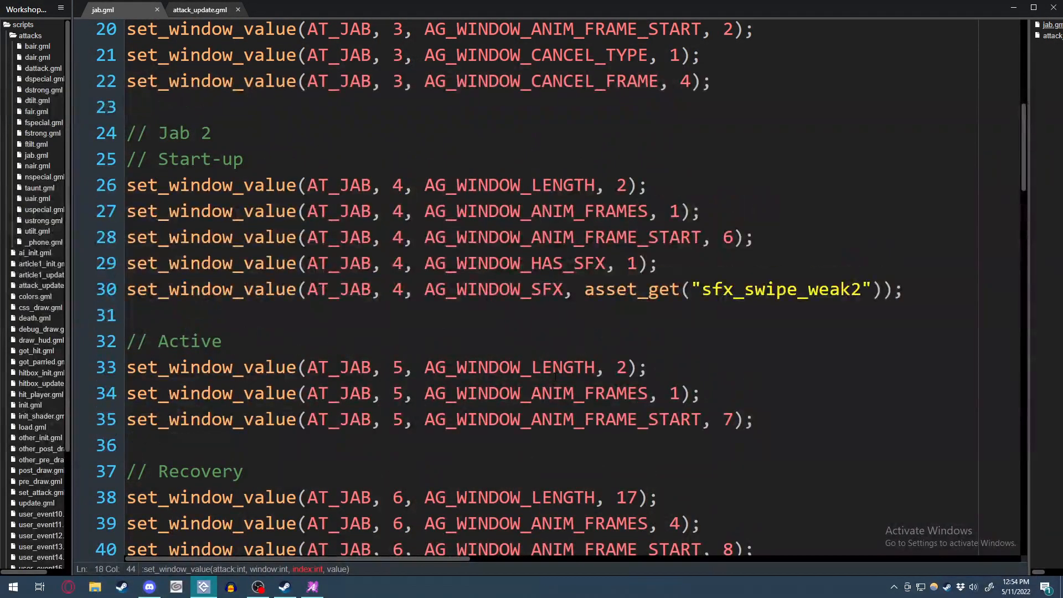
pyautogui.scroll(-3)
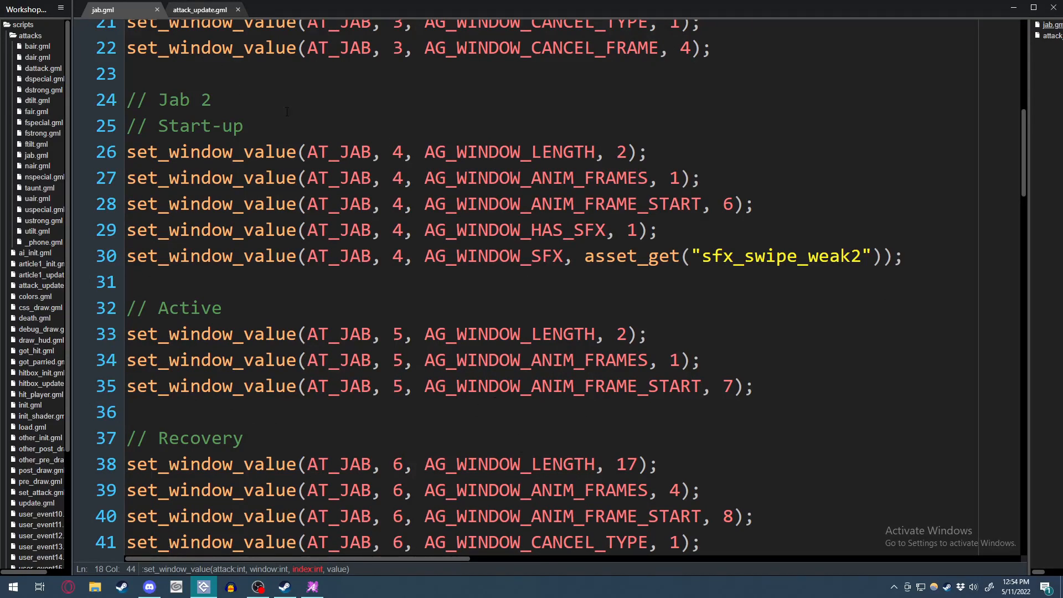
pyautogui.moveTo(510, 297)
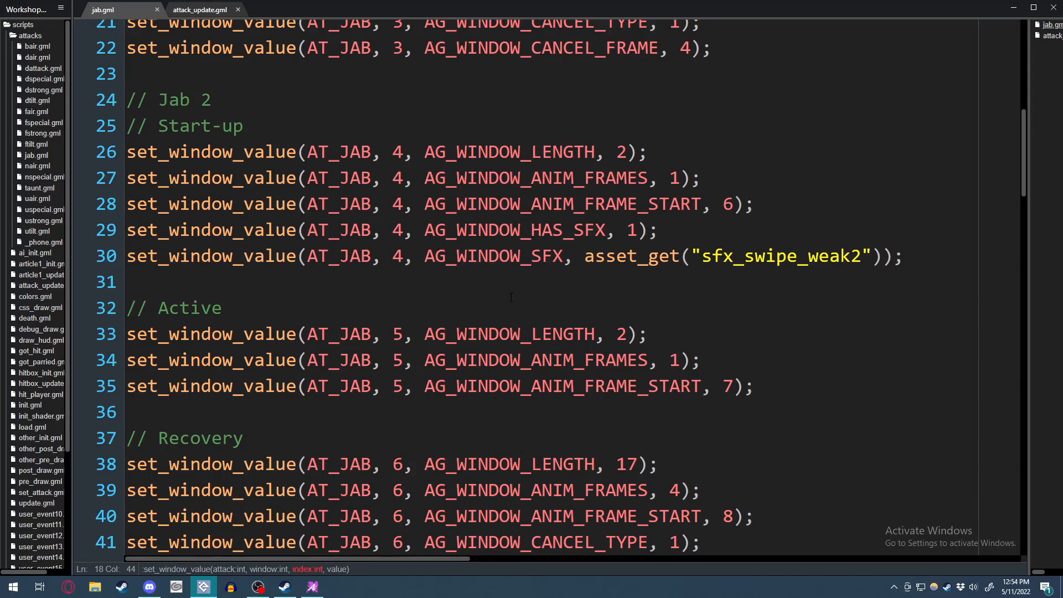
pyautogui.moveTo(564, 277)
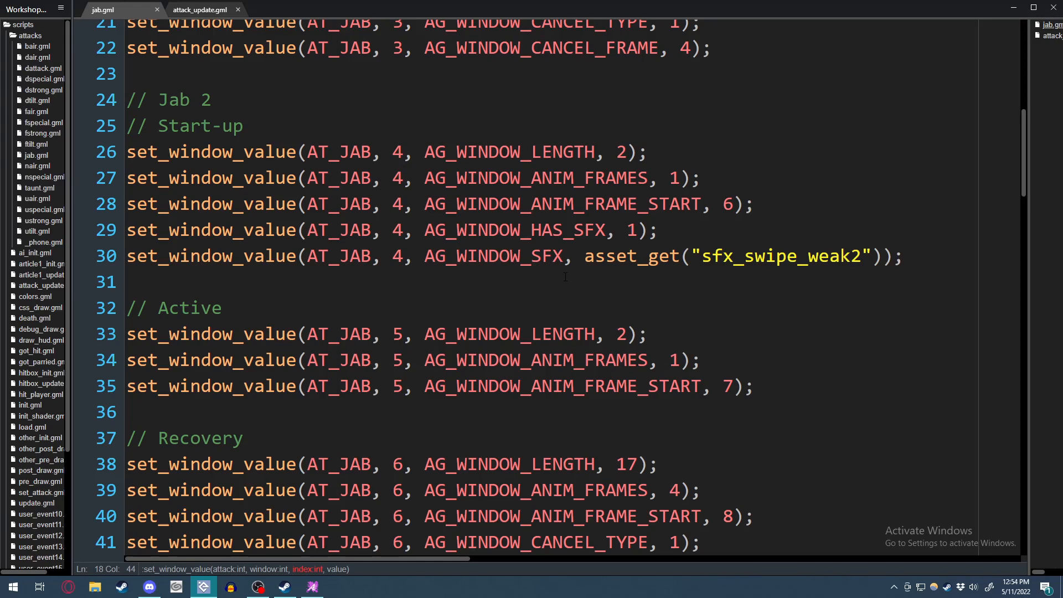
pyautogui.scroll(-3)
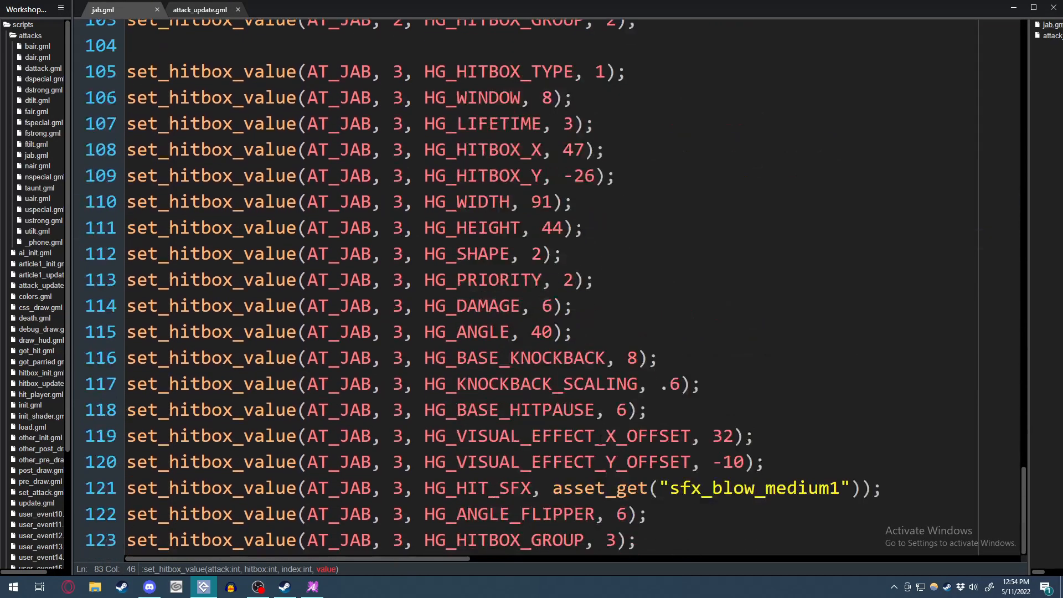
pyautogui.scroll(3)
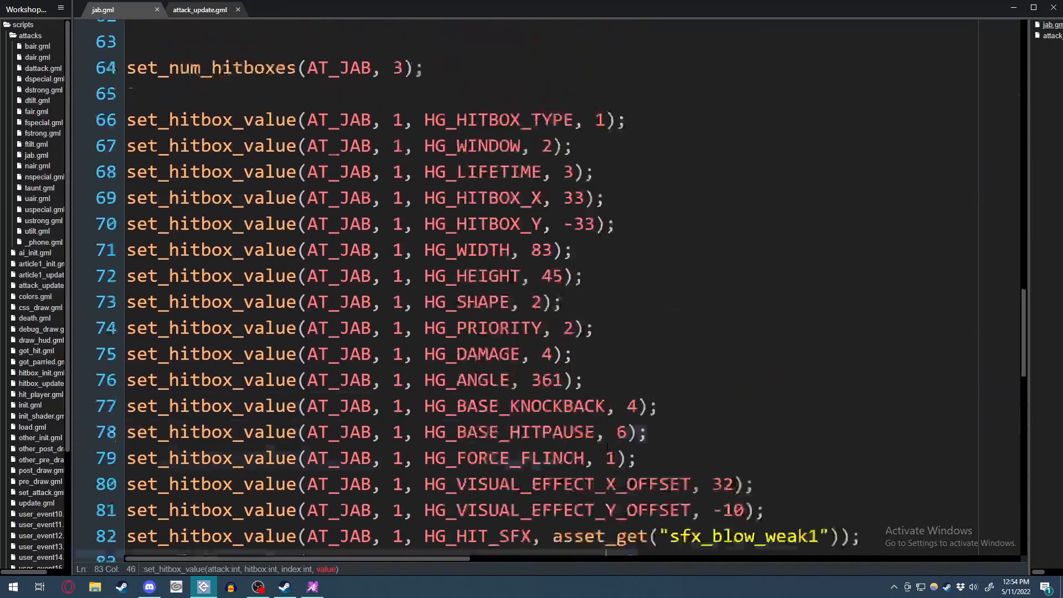
pyautogui.scroll(3)
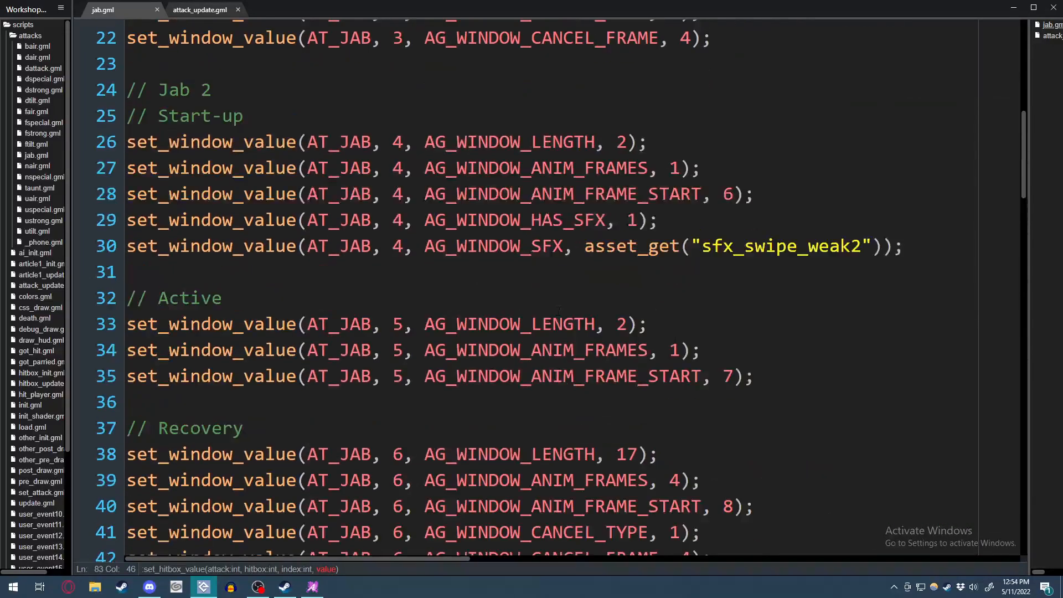